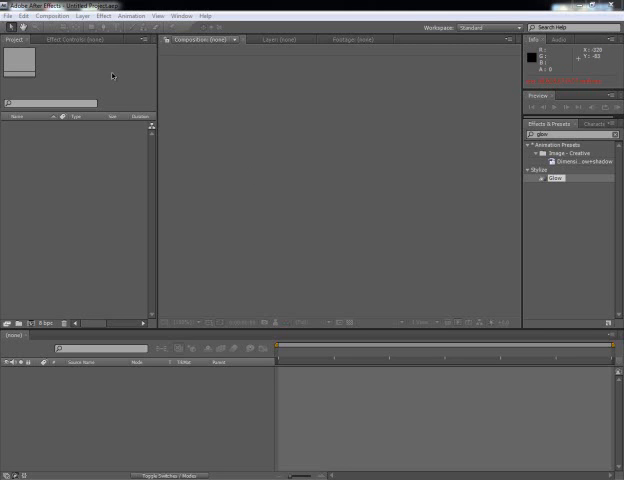
pyautogui.moveTo(72, 68)
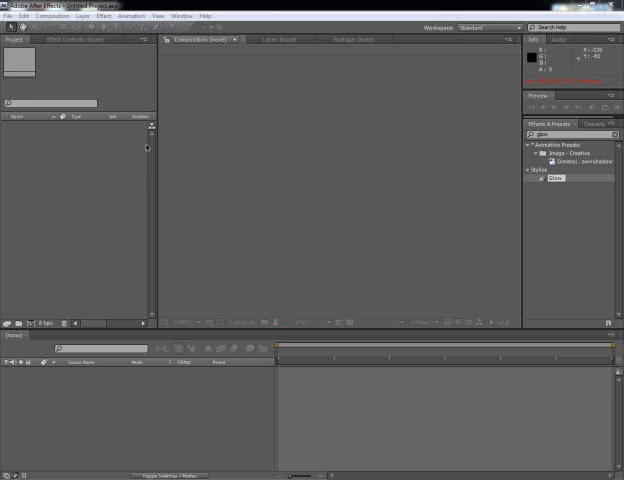
pyautogui.moveTo(116, 142)
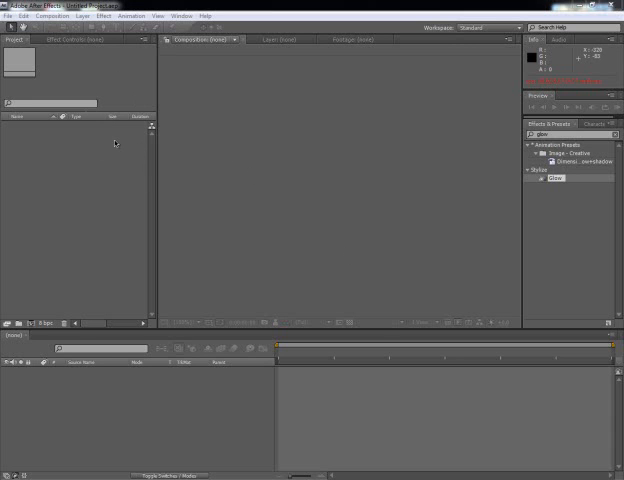
# Import the VCLP0001 video clip into the project via File > Import > File.
pyautogui.click(12, 16)
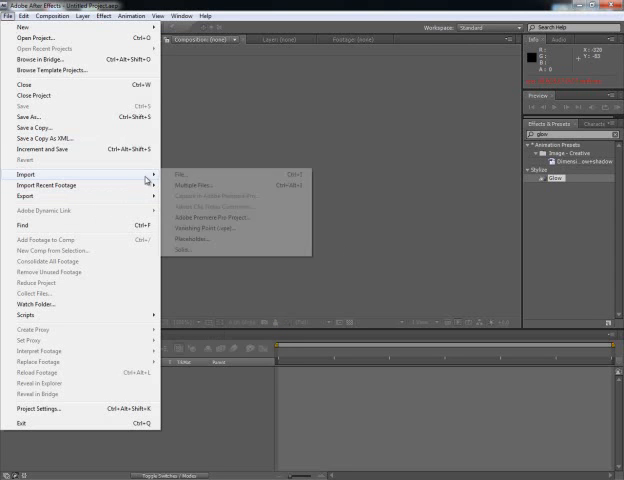
pyautogui.click(180, 174)
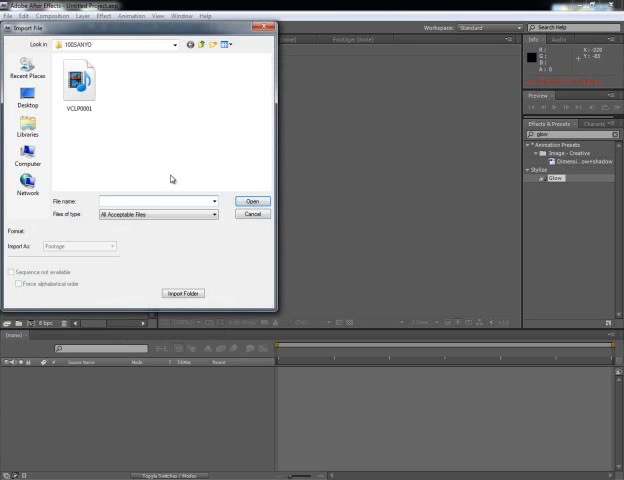
pyautogui.click(78, 80)
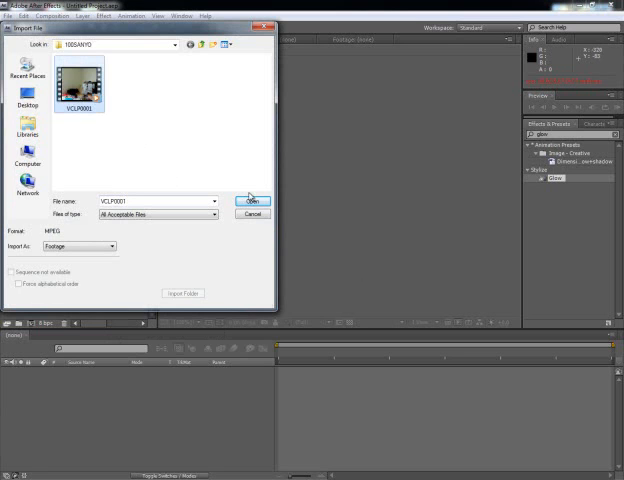
pyautogui.click(252, 200)
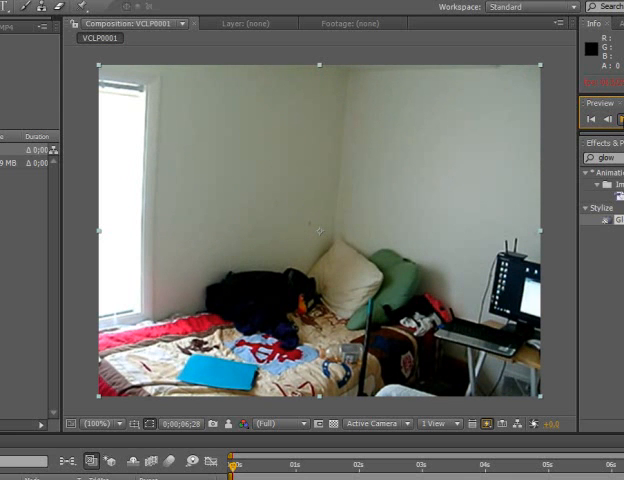
pyautogui.moveTo(344, 358)
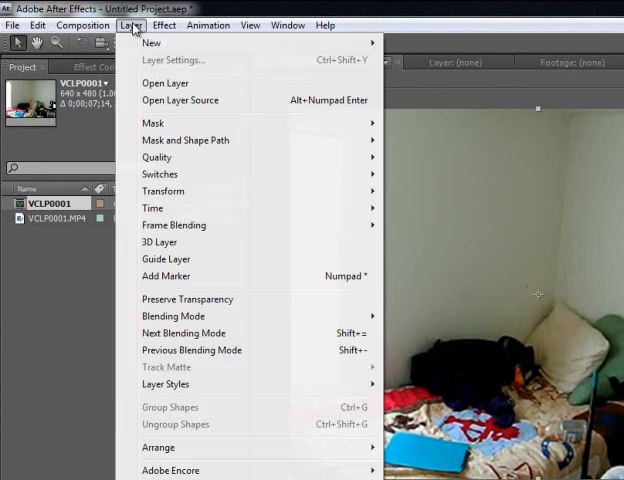
pyautogui.moveTo(152, 208)
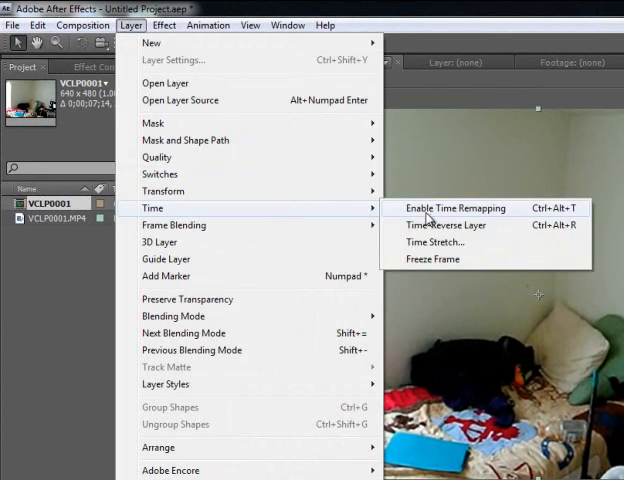
# Apply Time-Reverse Layer so the bedroom clip plays backwards.
pyautogui.click(456, 208)
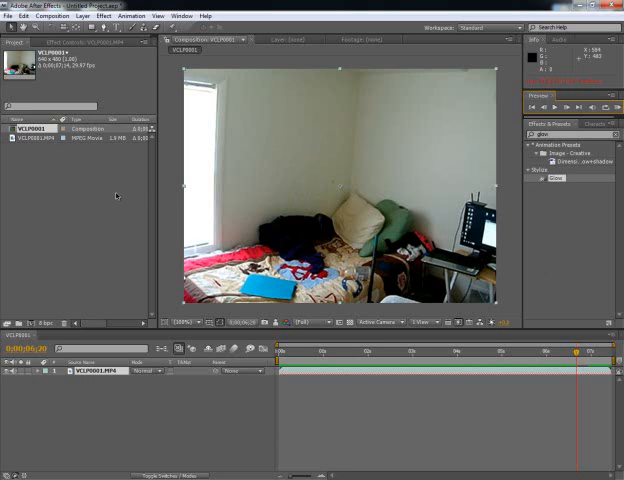
pyautogui.moveTo(146, 192)
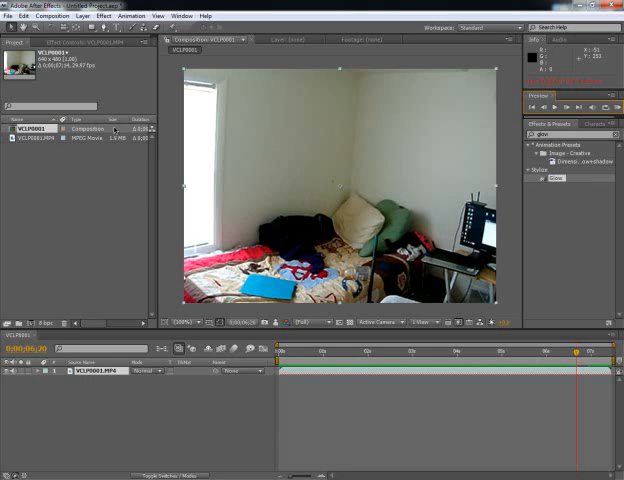
pyautogui.moveTo(52, 162)
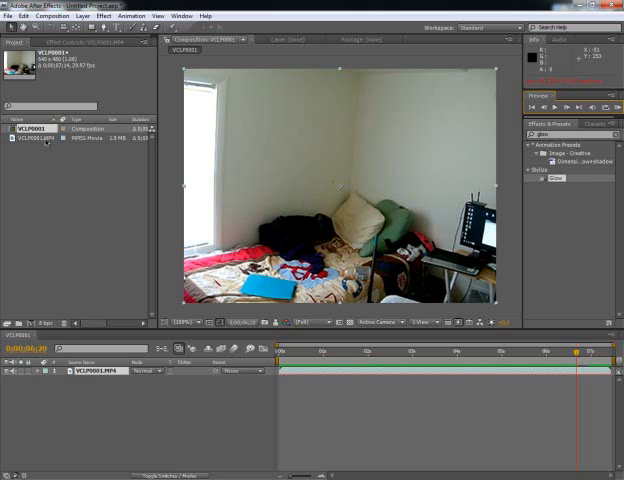
pyautogui.moveTo(104, 222)
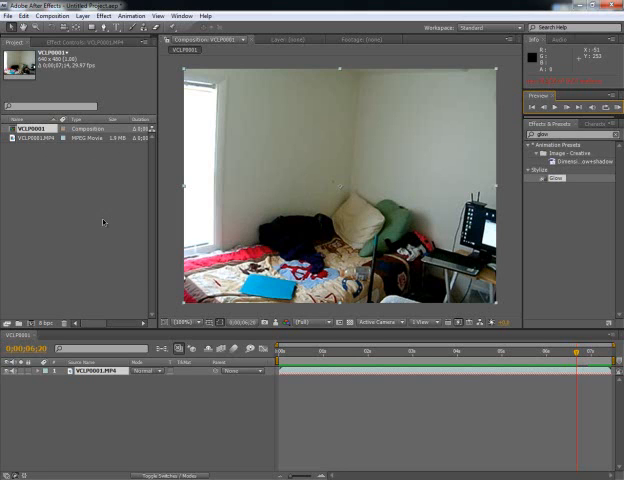
pyautogui.moveTo(224, 464)
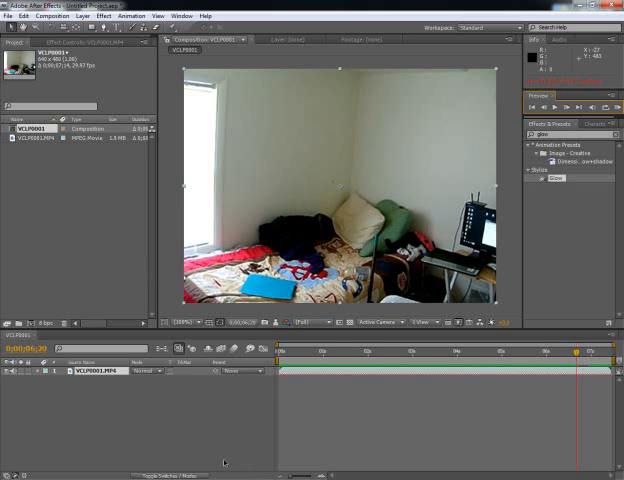